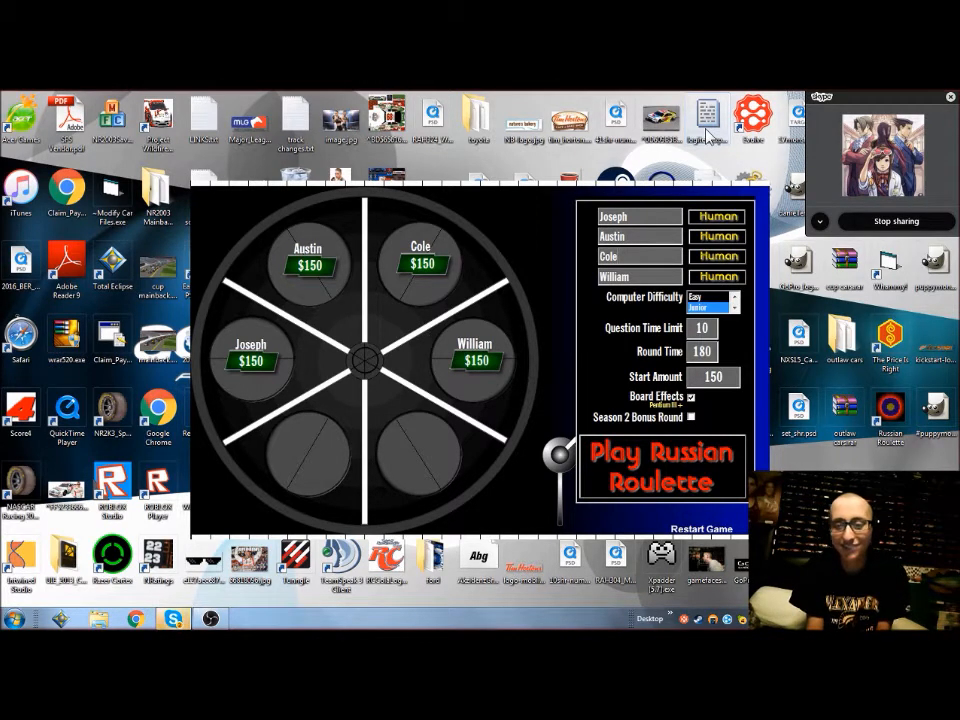
mouse_move(304, 511)
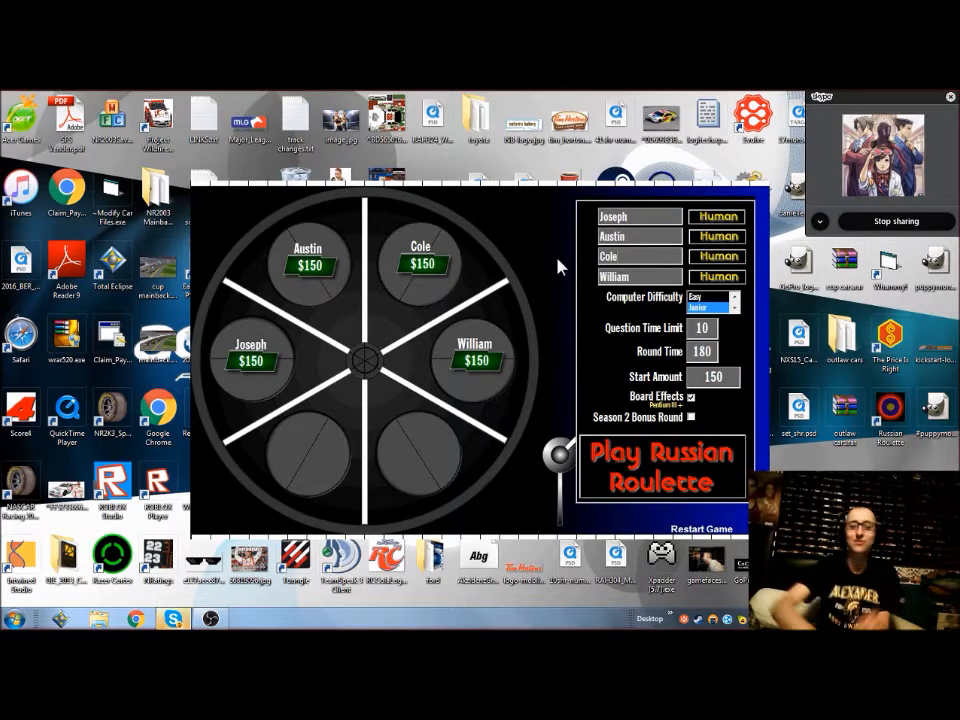
Start the four-player game with Play Russian Roulette
click(661, 467)
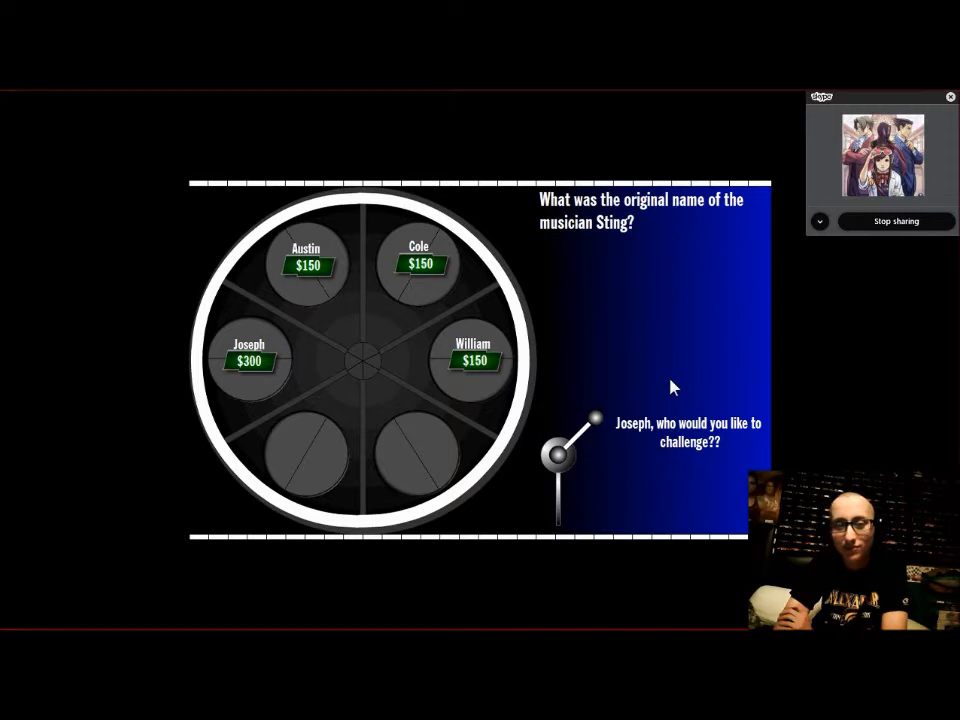
Challenge William on the Sting question, then lock in 1941 for Austin's Pearl Harbor answer
click(468, 360)
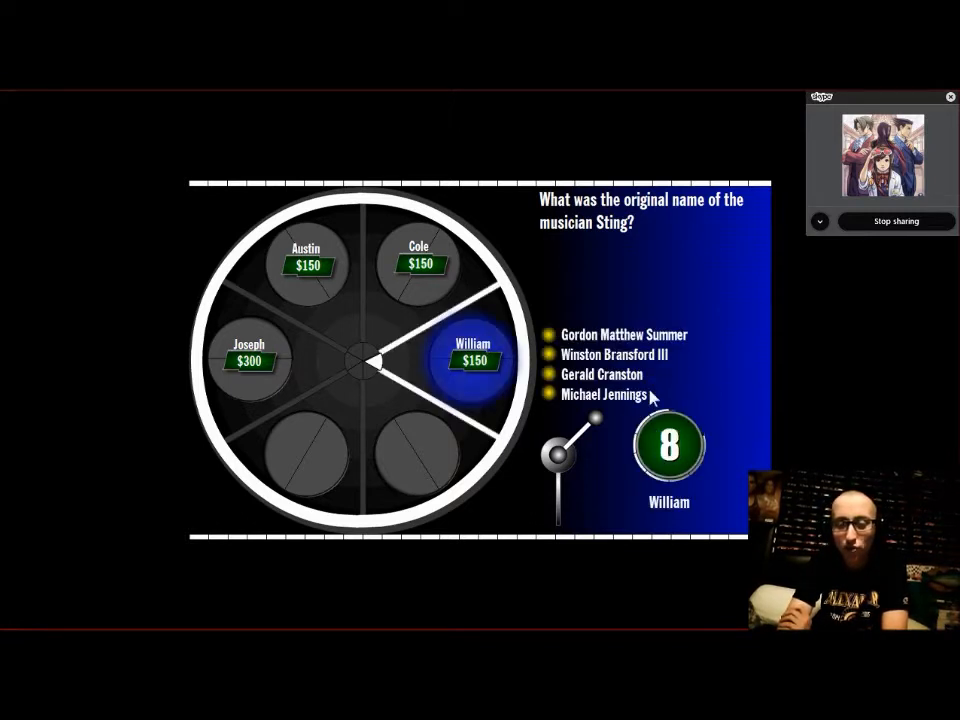
mouse_move(698, 369)
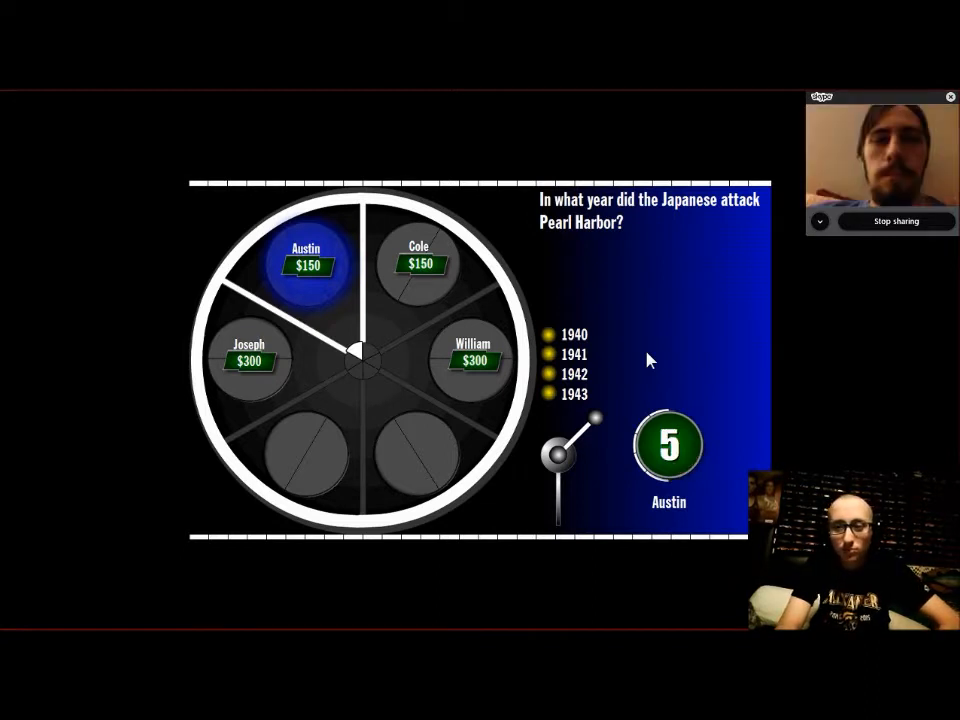
click(574, 354)
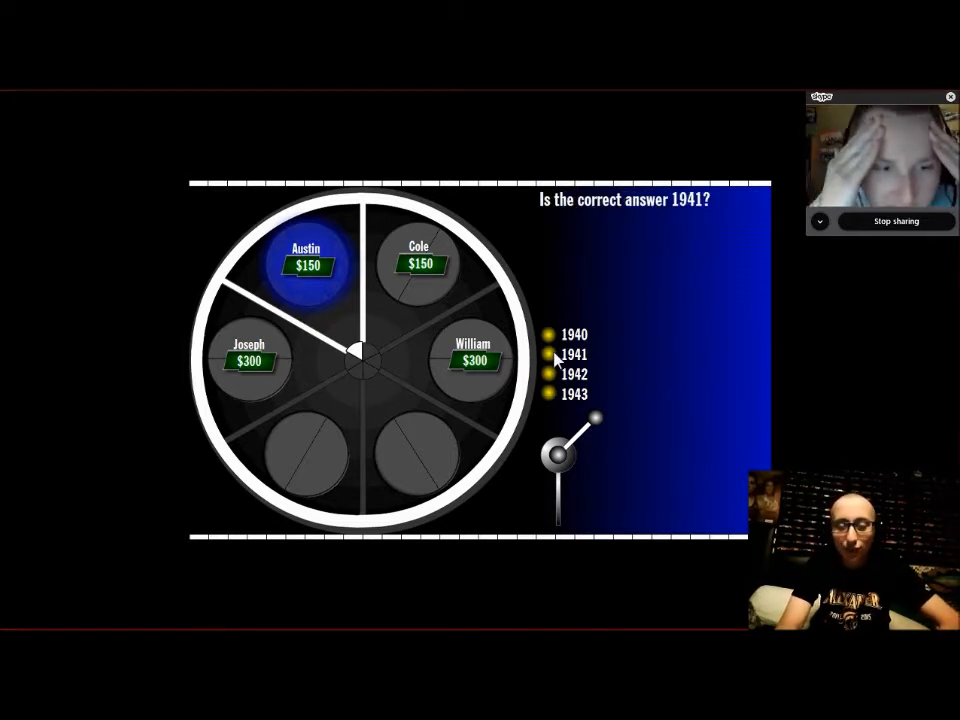
click(572, 354)
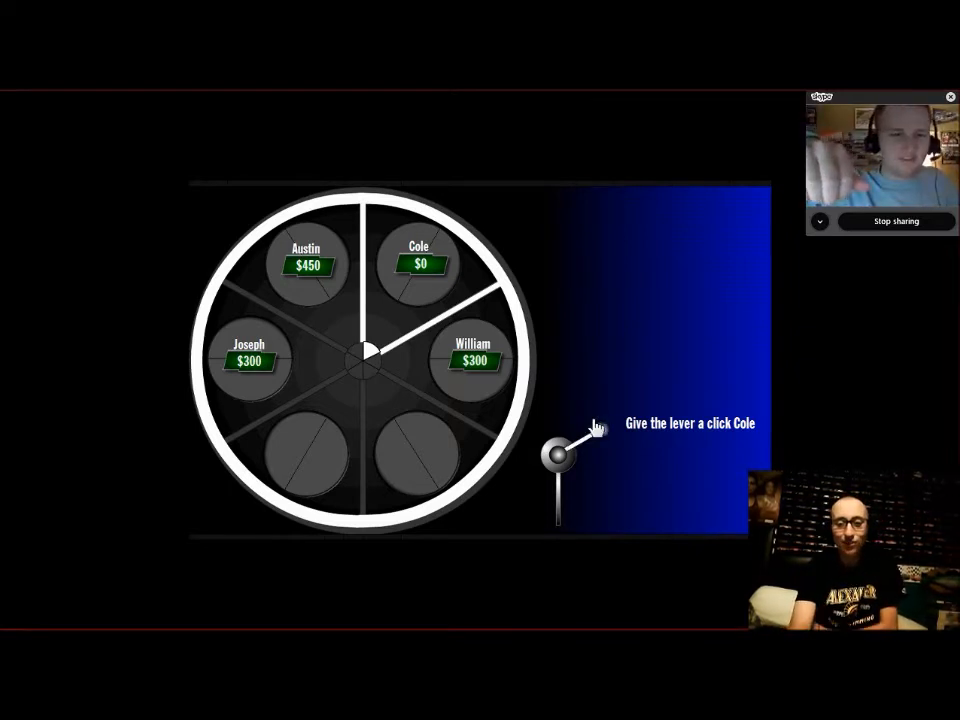
click(560, 457)
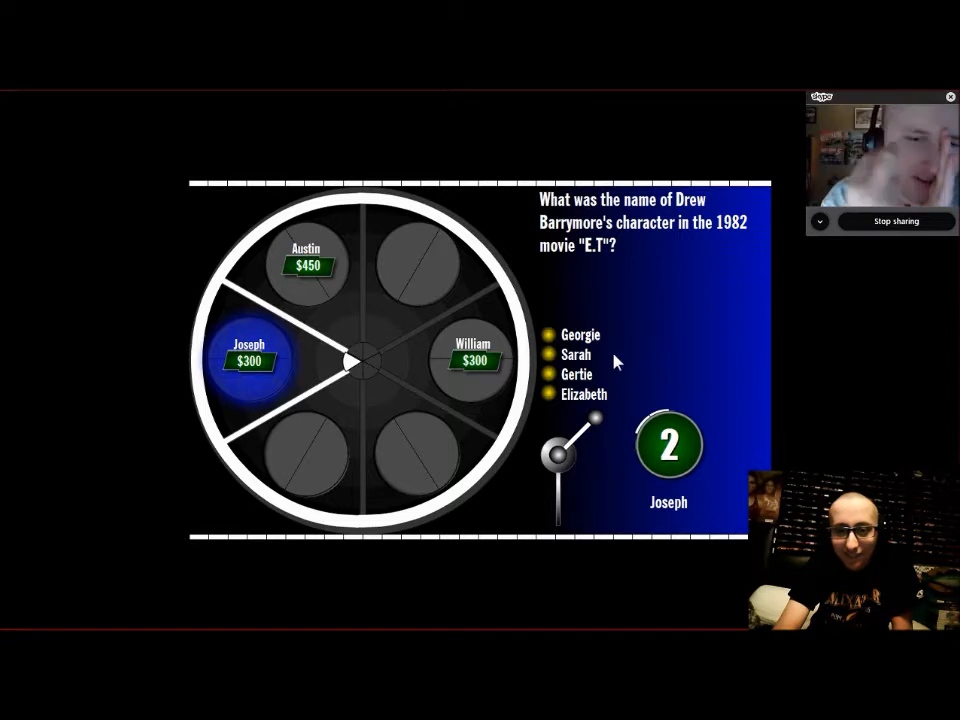
Choose Joseph's answer to the E.T. Drew Barrymore character question
click(581, 335)
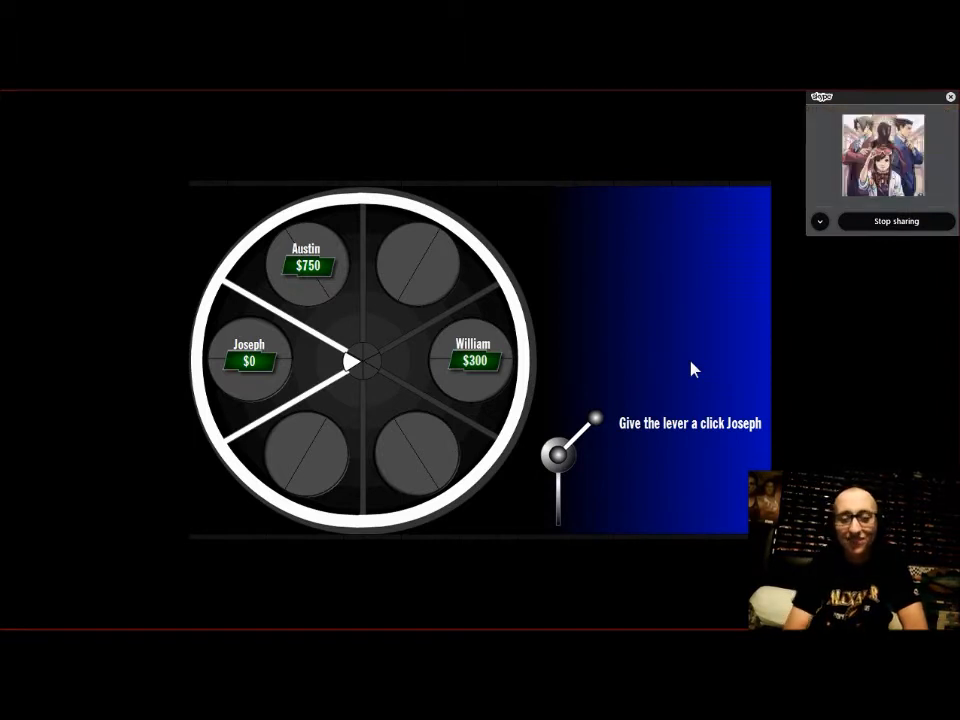
mouse_move(637, 389)
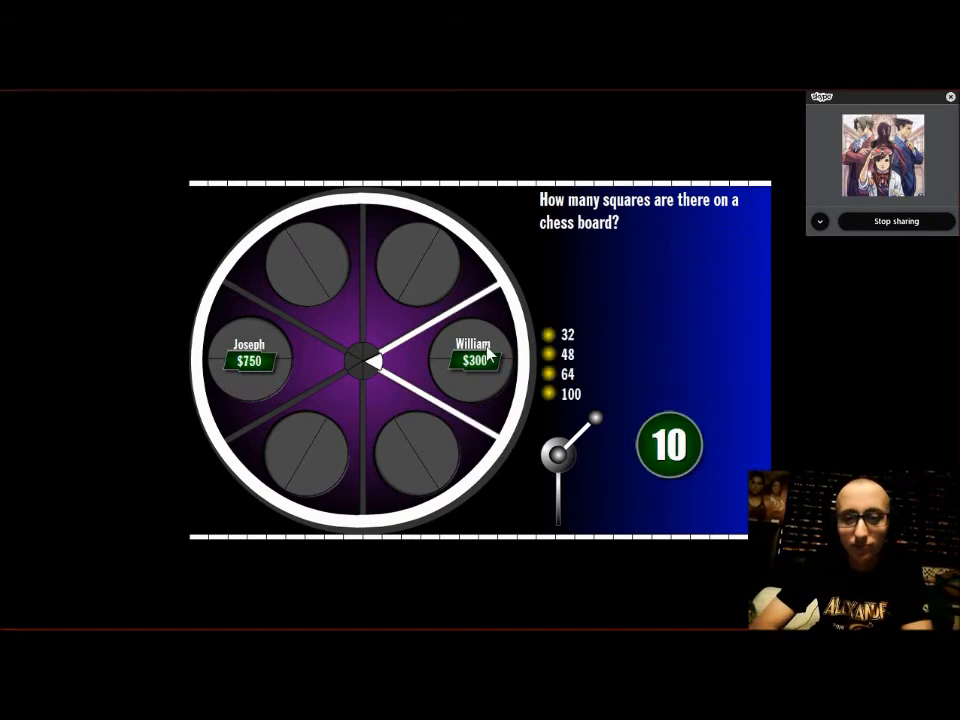
mouse_move(607, 349)
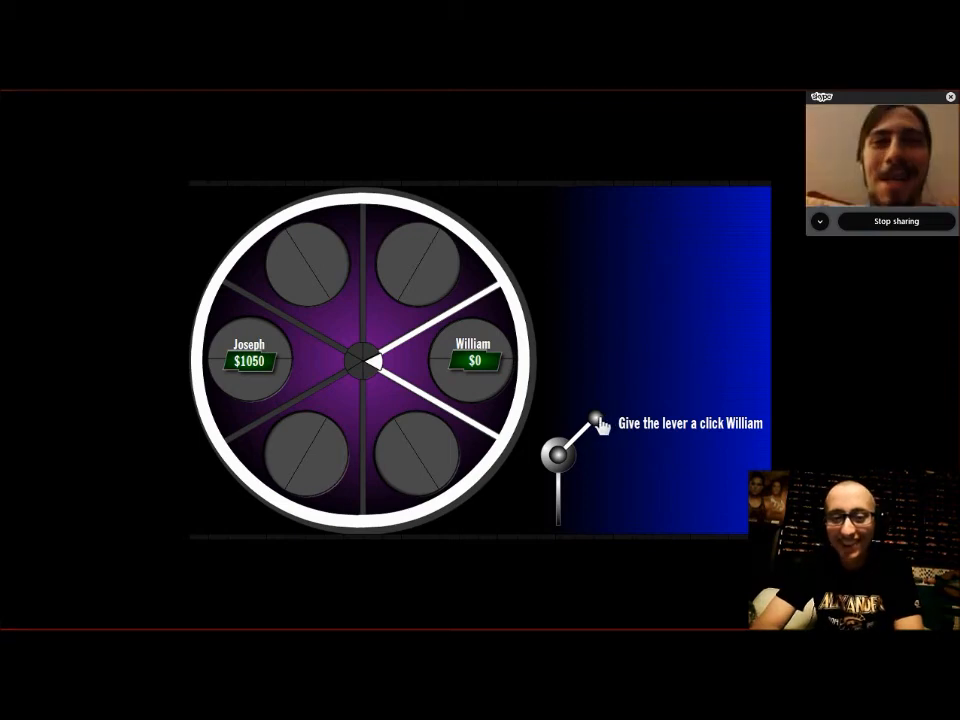
Spin the roulette wheel for William and stop it
click(592, 423)
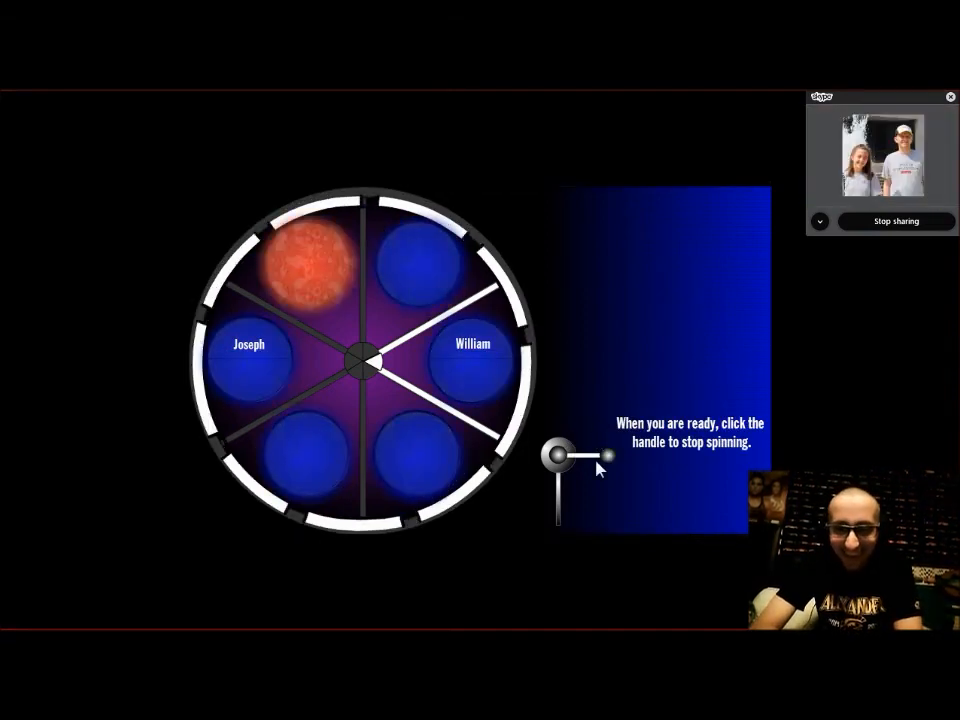
click(560, 457)
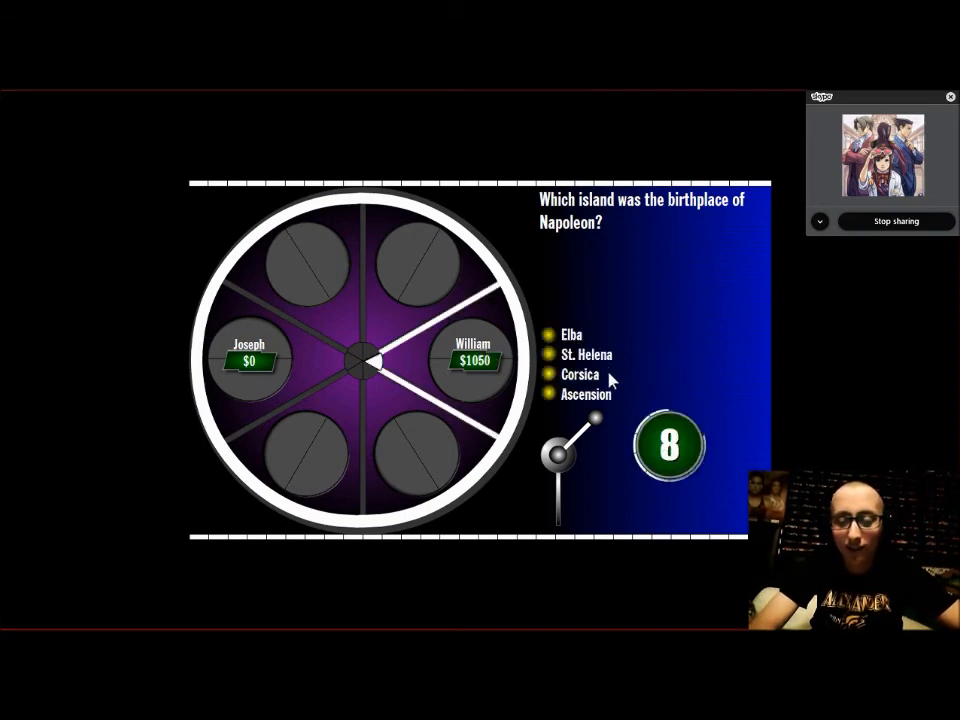
mouse_move(643, 378)
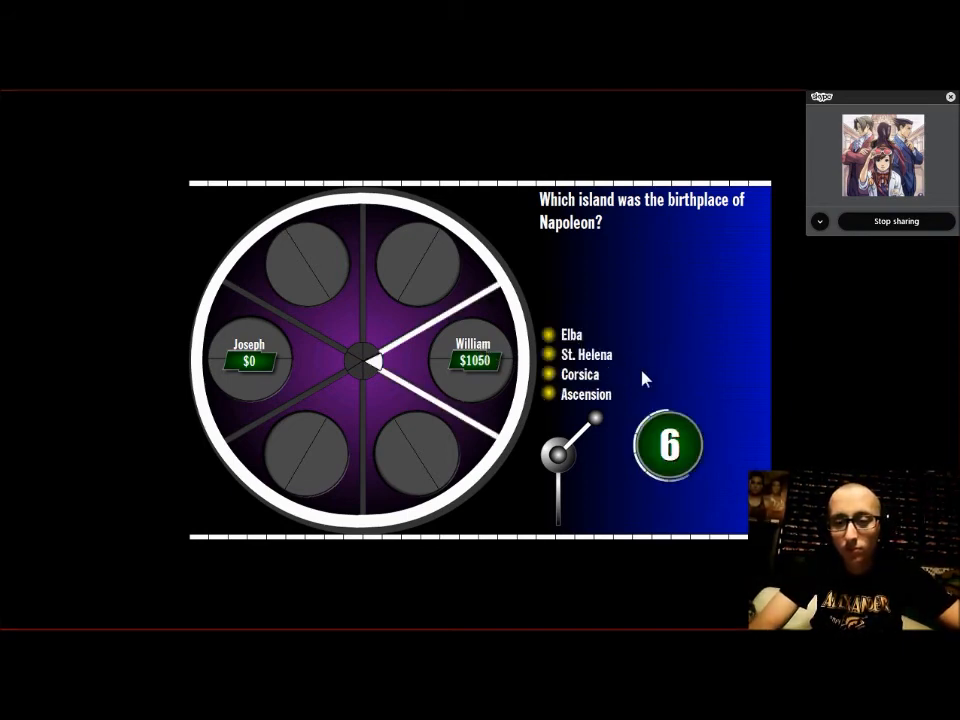